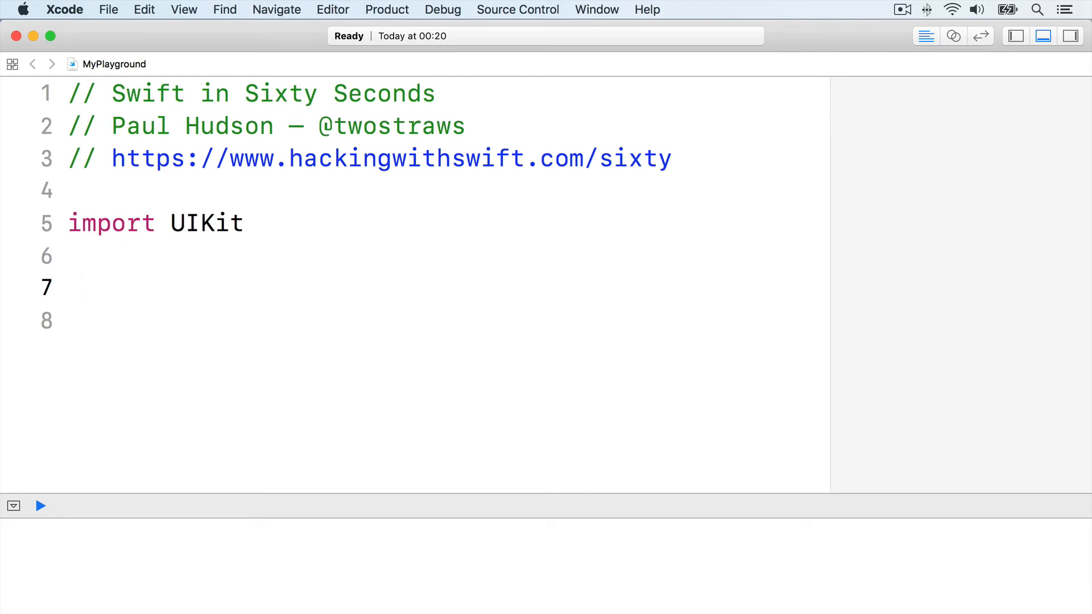
Declare var score = 95 on line 7 and subtract with score -= 5, yielding 95 and 90.
{"action": "left_click", "coordinate": [82, 287]}
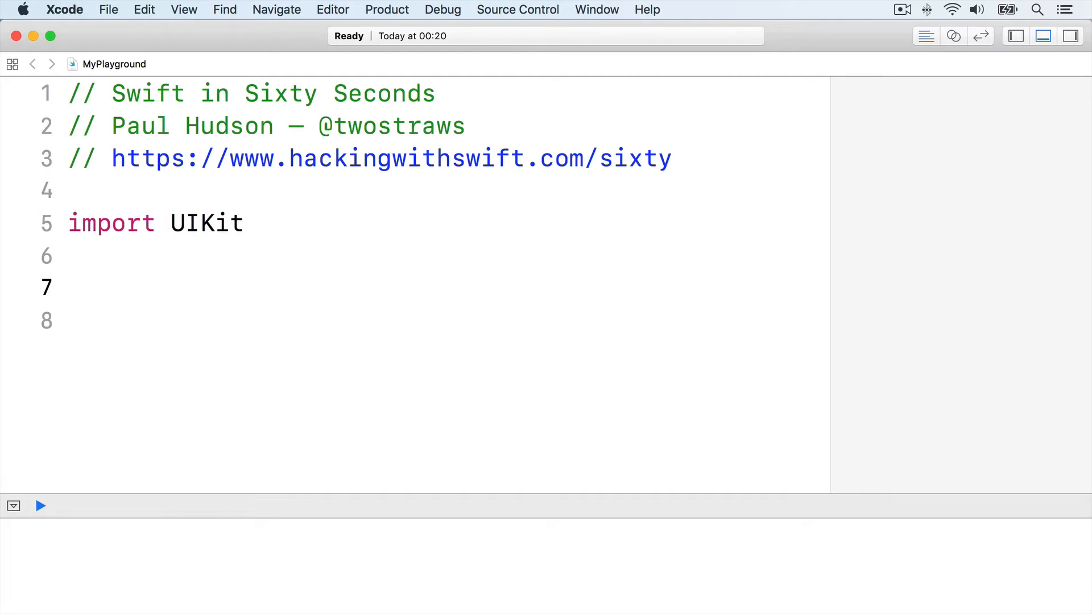
{"action": "left_click", "coordinate": [82, 287]}
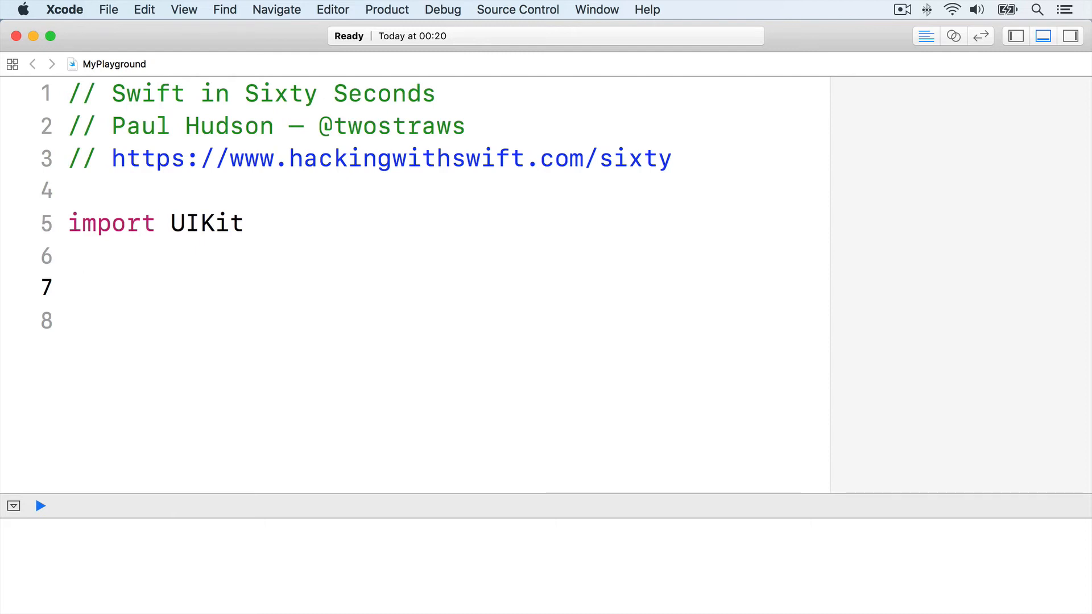
{"action": "type", "text": "var score = 95"}
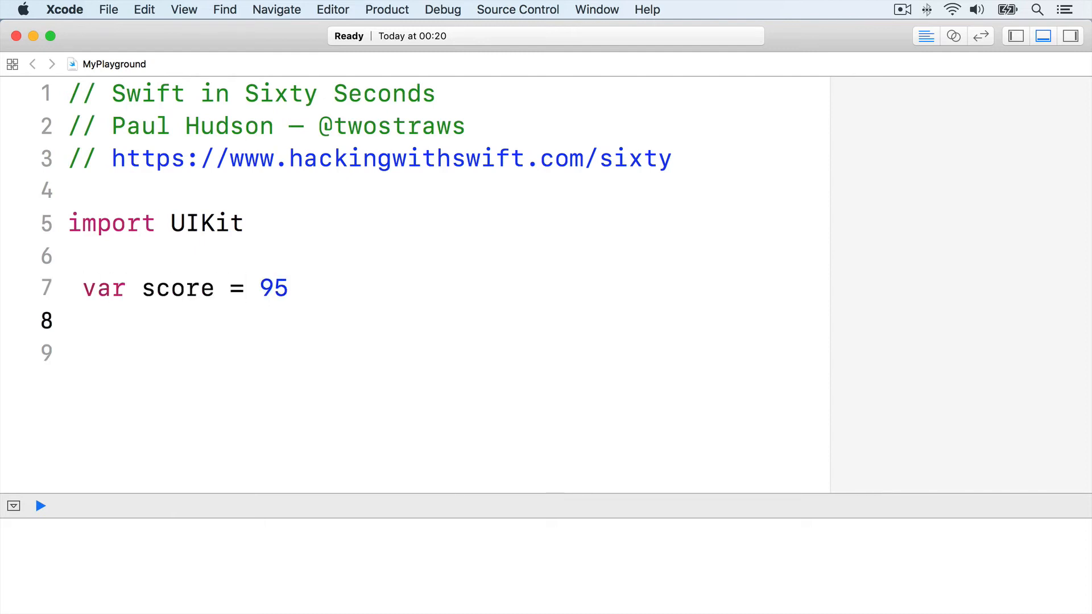
{"action": "type", "text": "score -= 5"}
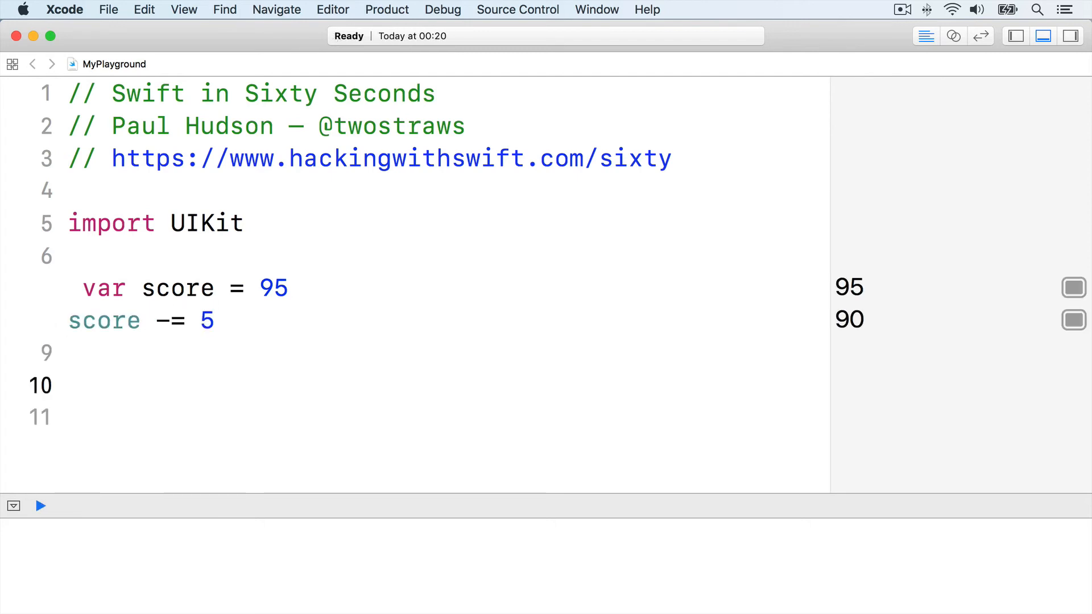
Declare var quote = "The rain in Spain falls mainly on the " and append "Spaniards" with +=.
{"action": "left_click", "coordinate": [70, 386]}
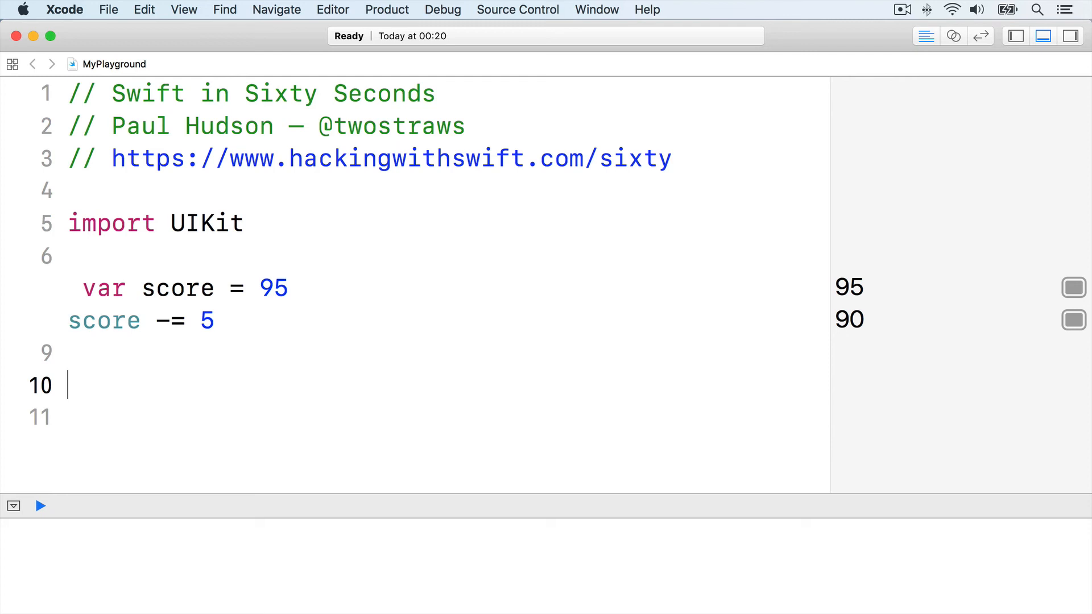
{"action": "type", "text": "var quote = \"The r"}
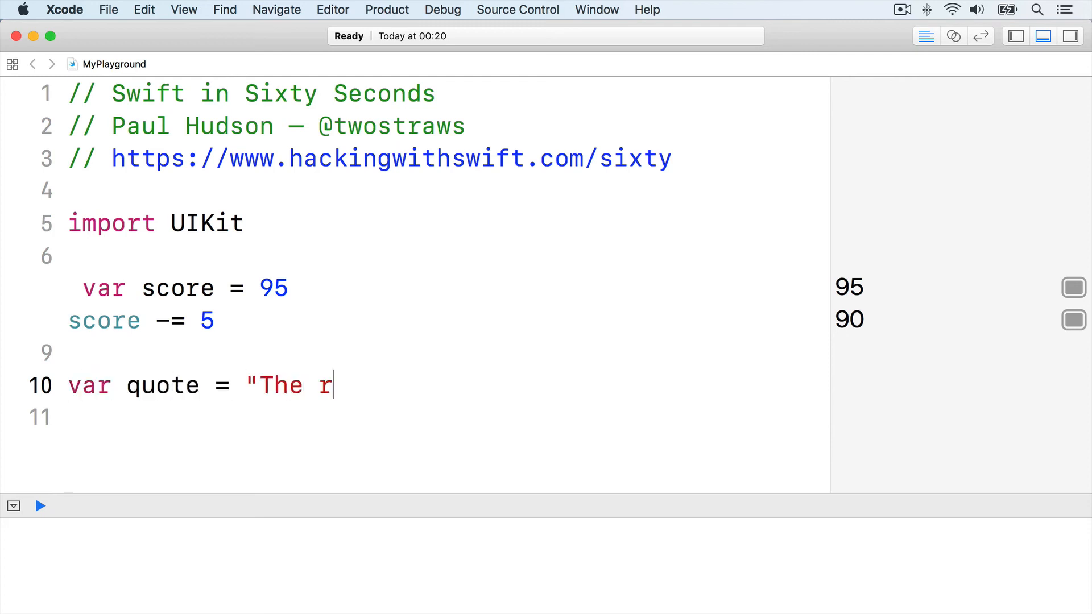
{"action": "type", "text": "ain in Spain falls mainly on the"}
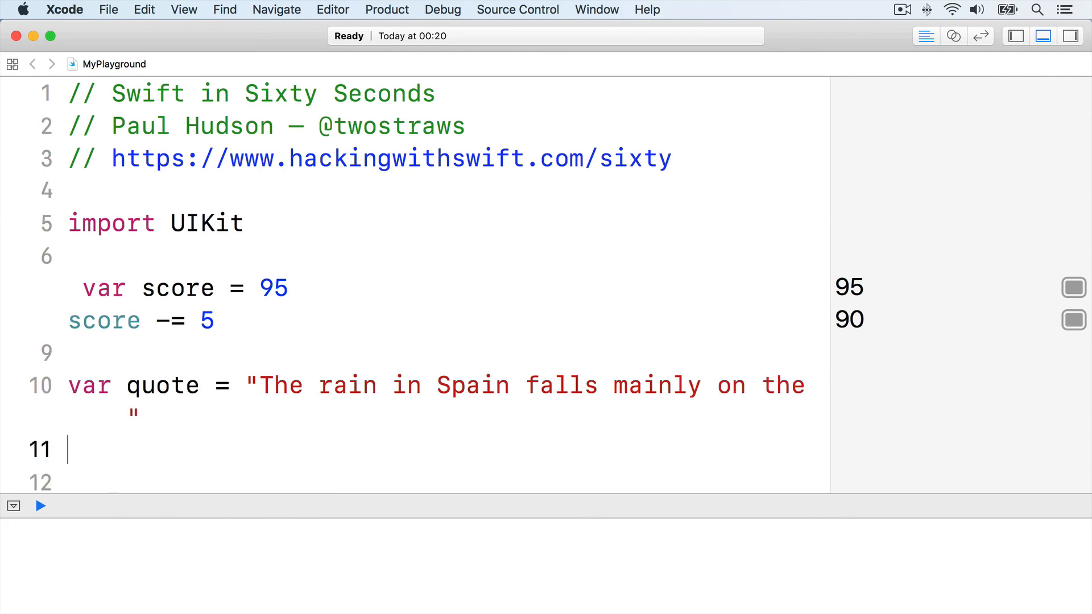
{"action": "type", "text": "quote += \"Spaniards\""}
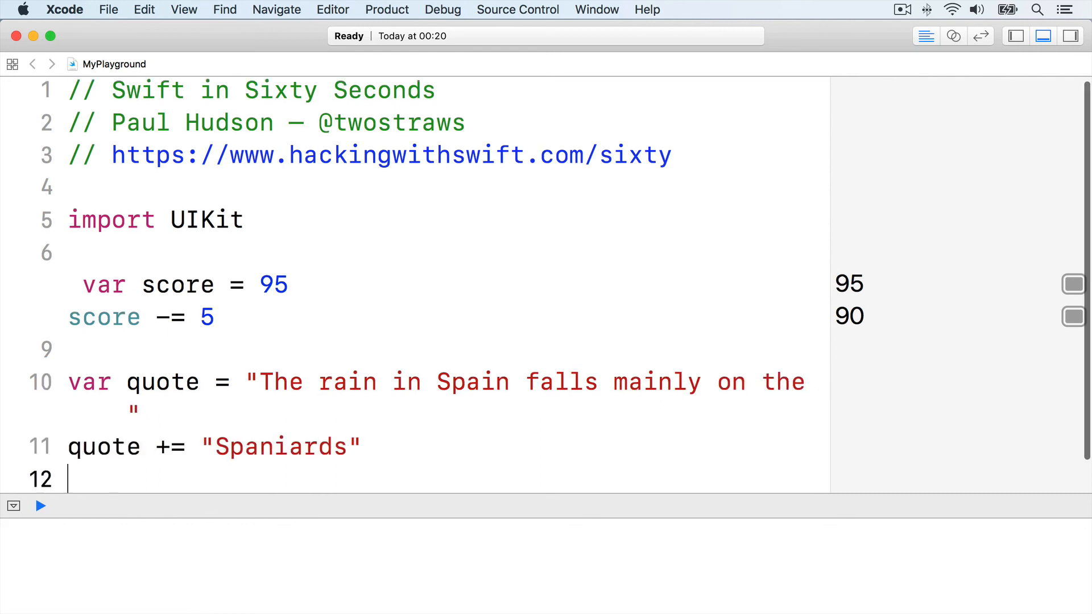